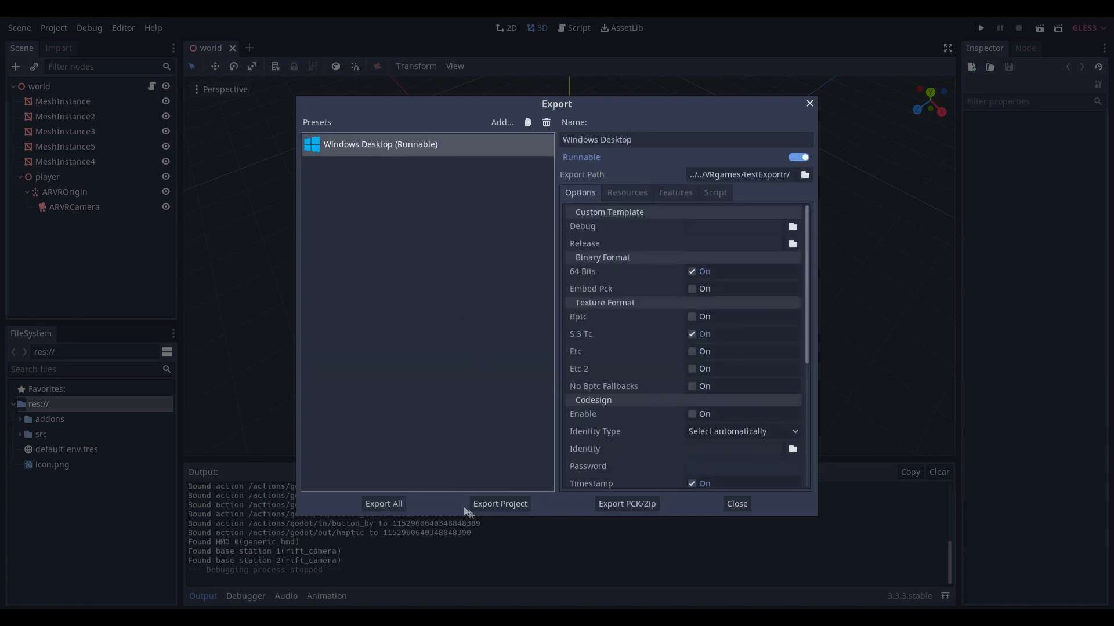
Export the project with the Windows Desktop preset into the test1 folder as test.exe
left_click(499, 503)
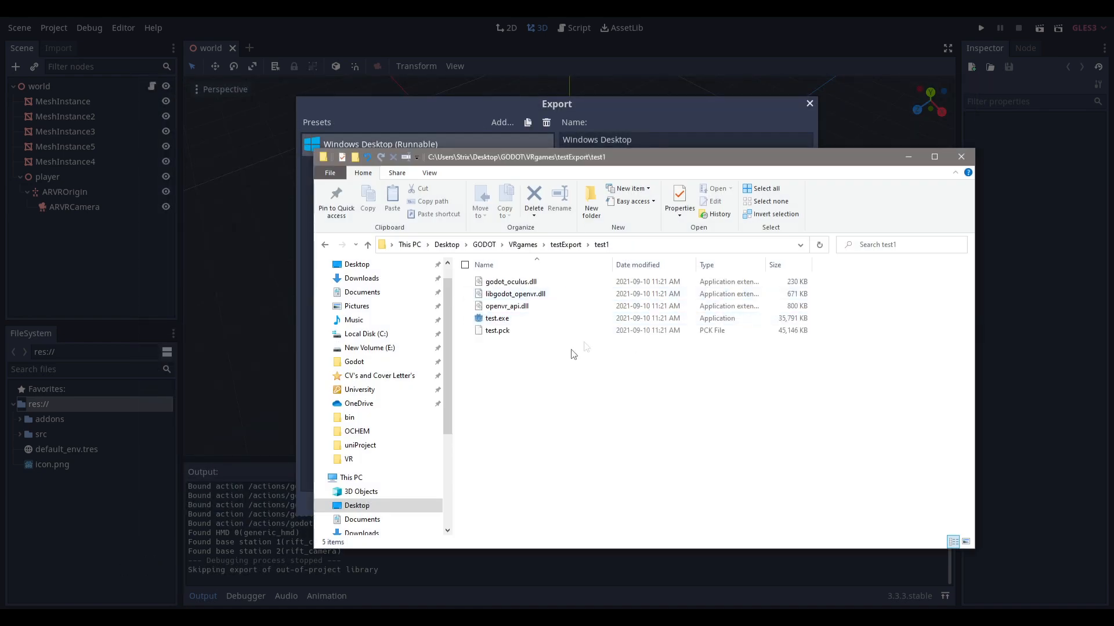